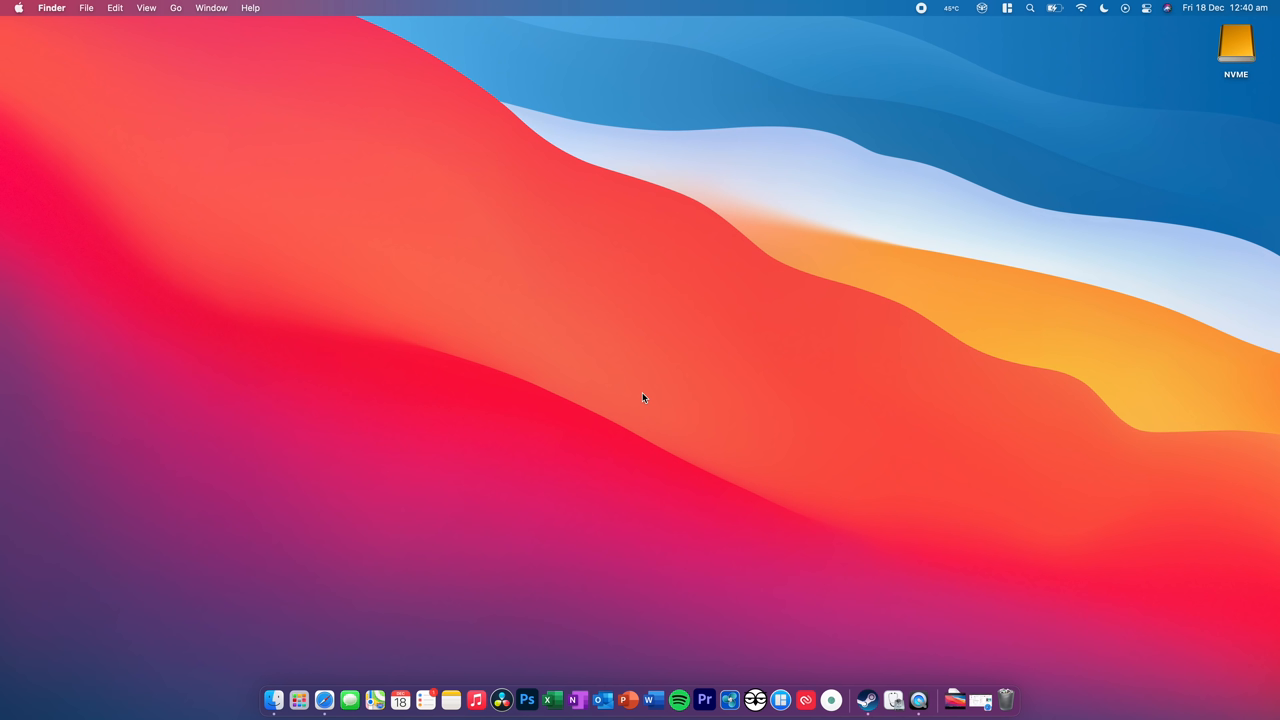
{"action": "mouse_move", "coordinate": [1196, 56]}
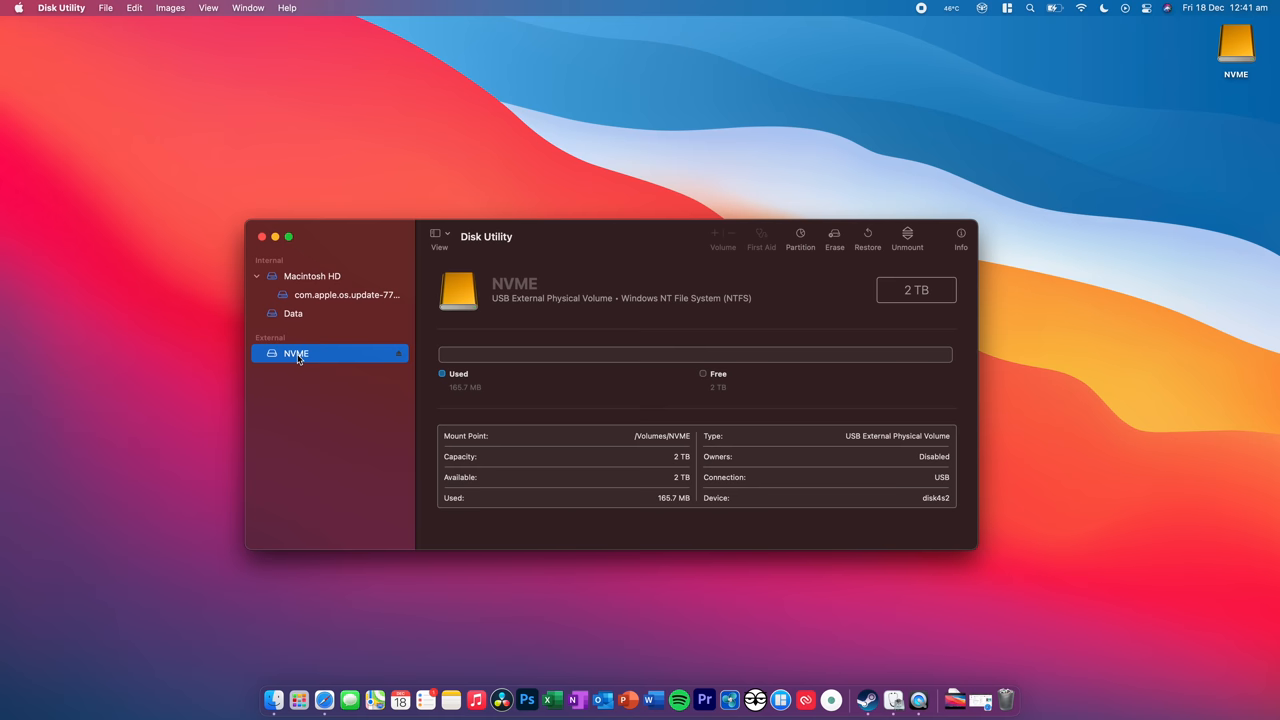
Erase the NVME drive as an APFS volume named NVME and dismiss the completion report.
{"action": "left_click", "coordinate": [832, 236]}
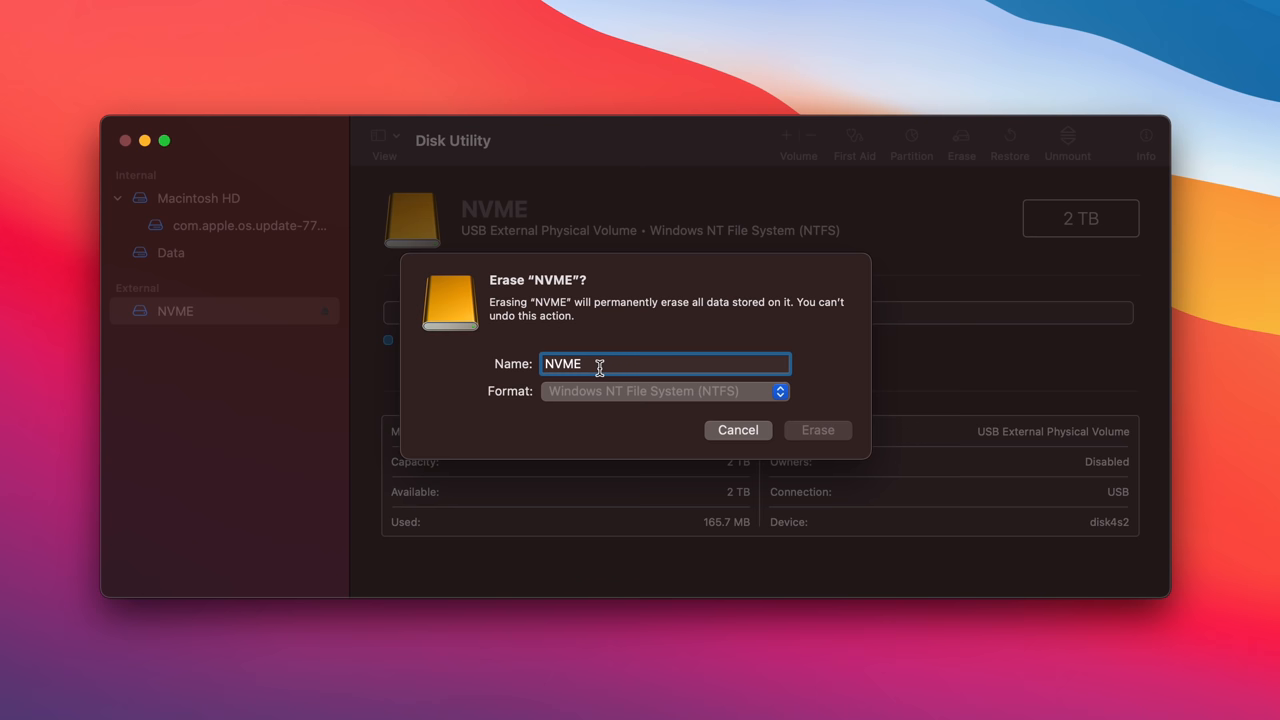
{"action": "left_click", "coordinate": [664, 390]}
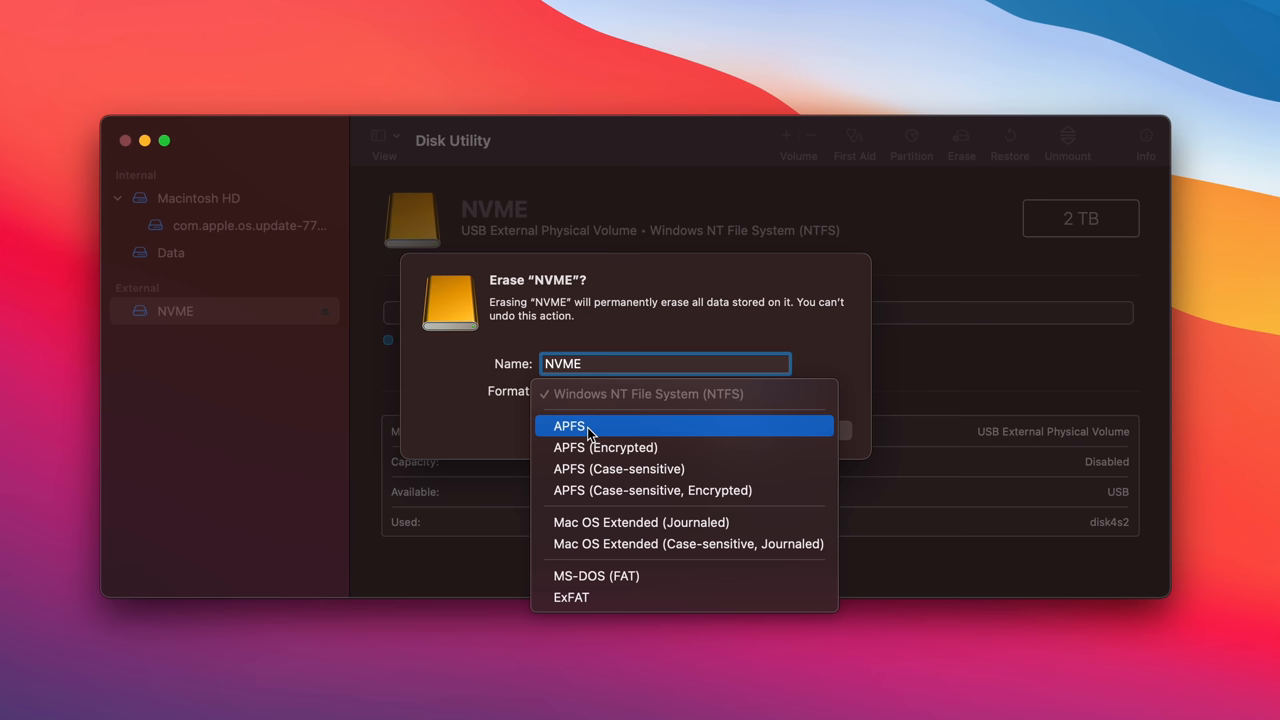
{"action": "left_click", "coordinate": [568, 426]}
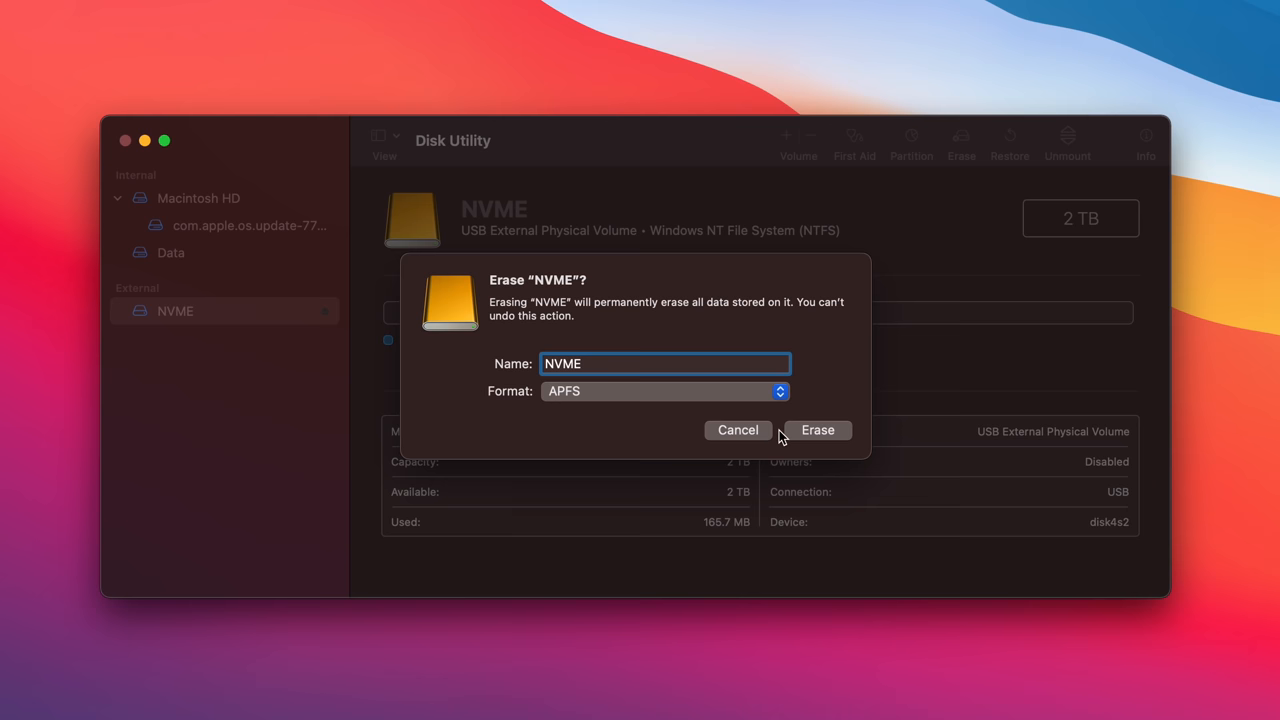
{"action": "left_click", "coordinate": [816, 428]}
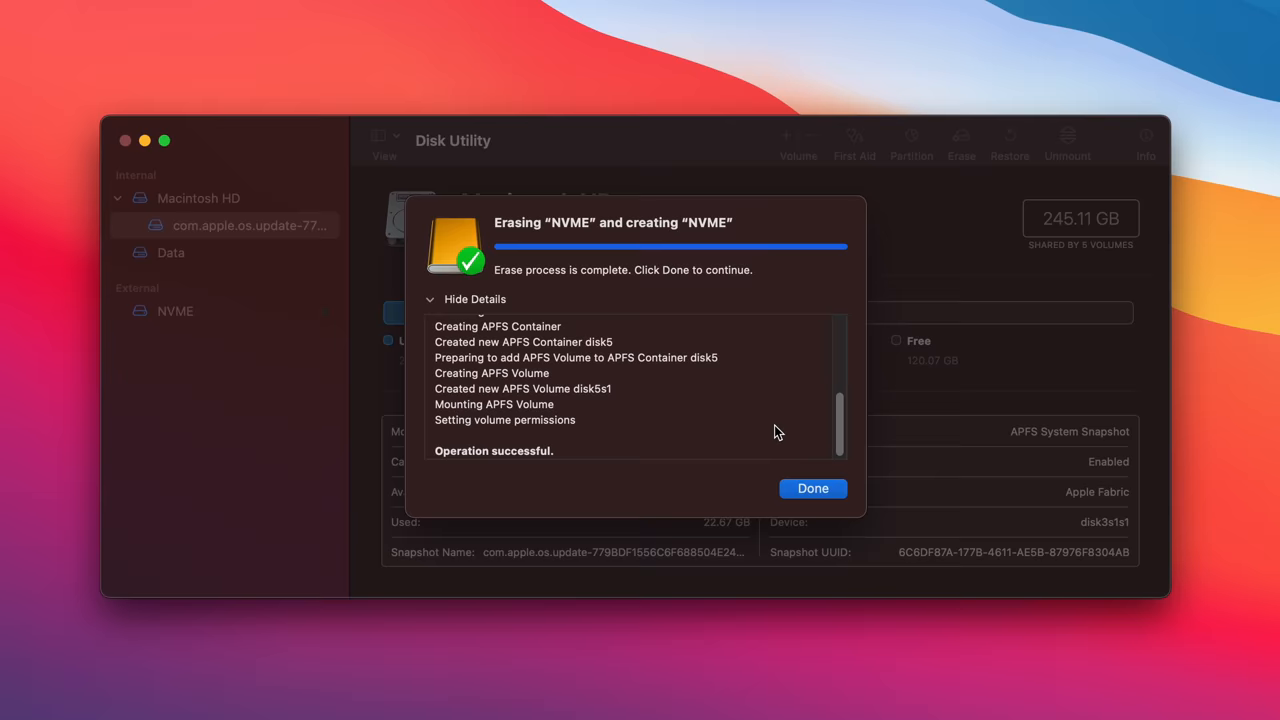
{"action": "left_click", "coordinate": [812, 488]}
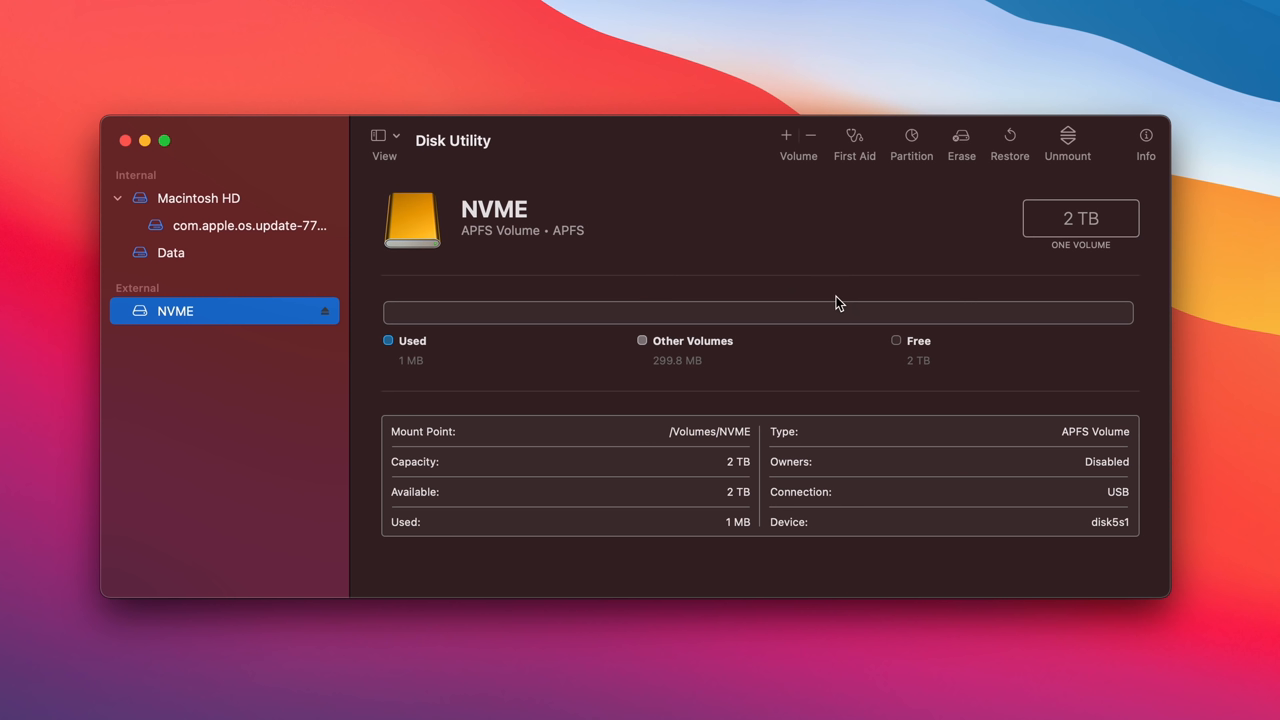
{"action": "mouse_move", "coordinate": [552, 228]}
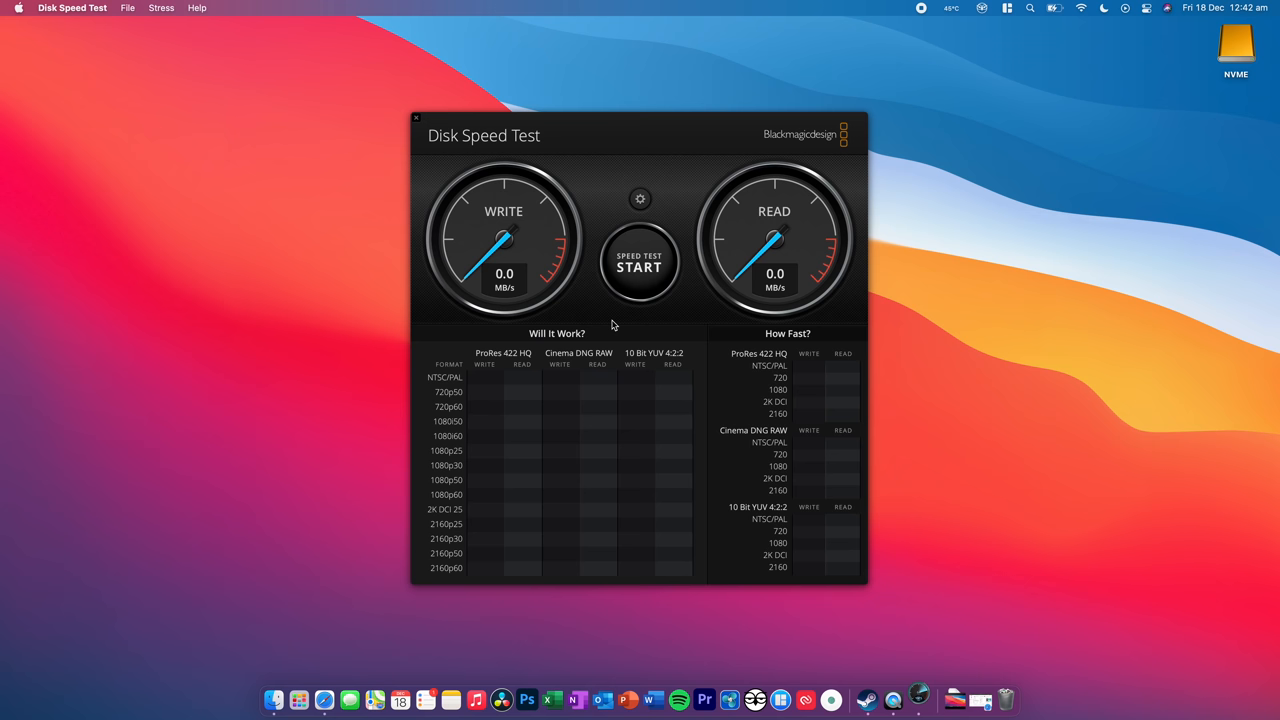
{"action": "mouse_move", "coordinate": [864, 390]}
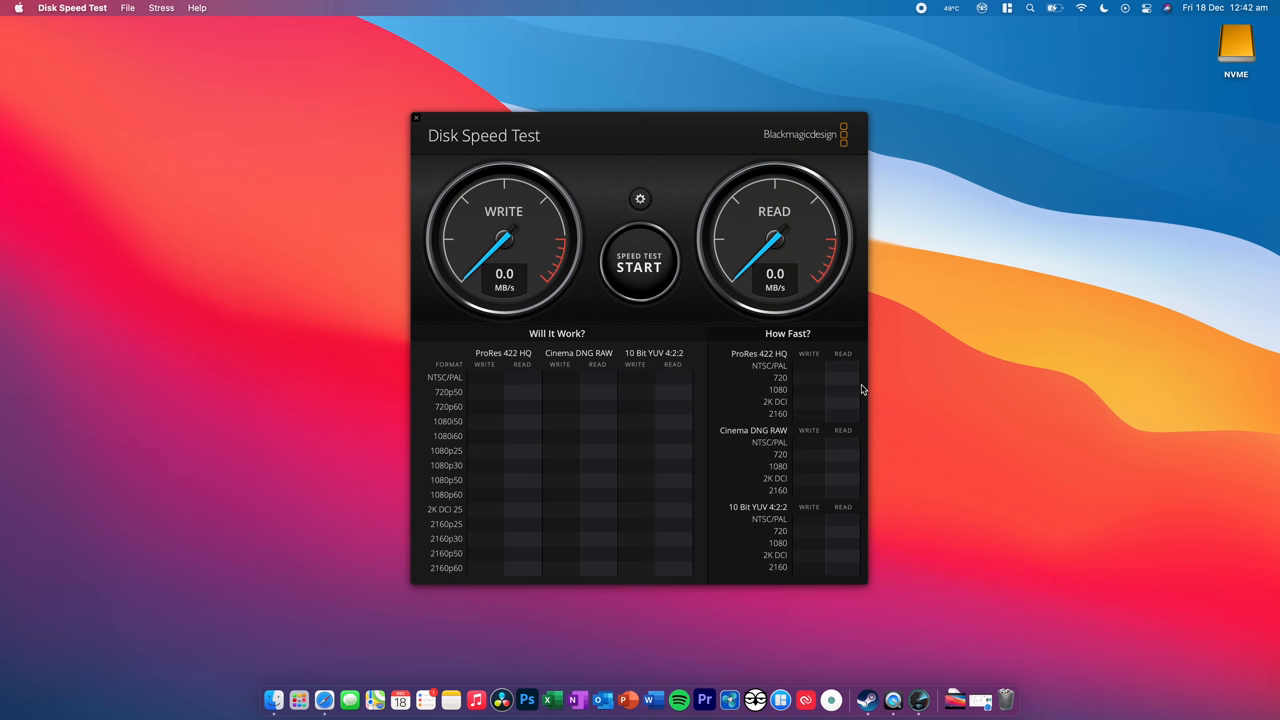
Run a speed test (~874 MB/s write, ~821 MB/s read), then go to choose the target drive.
{"action": "left_click", "coordinate": [638, 264]}
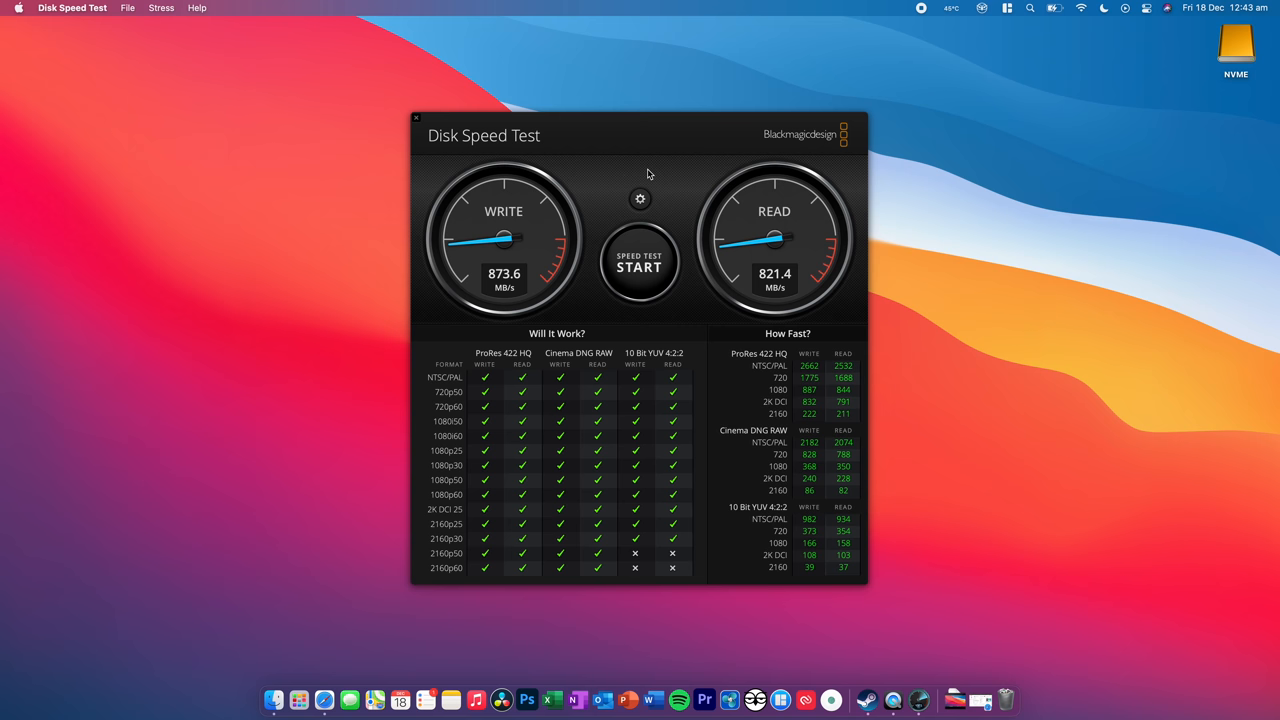
{"action": "left_click", "coordinate": [640, 198]}
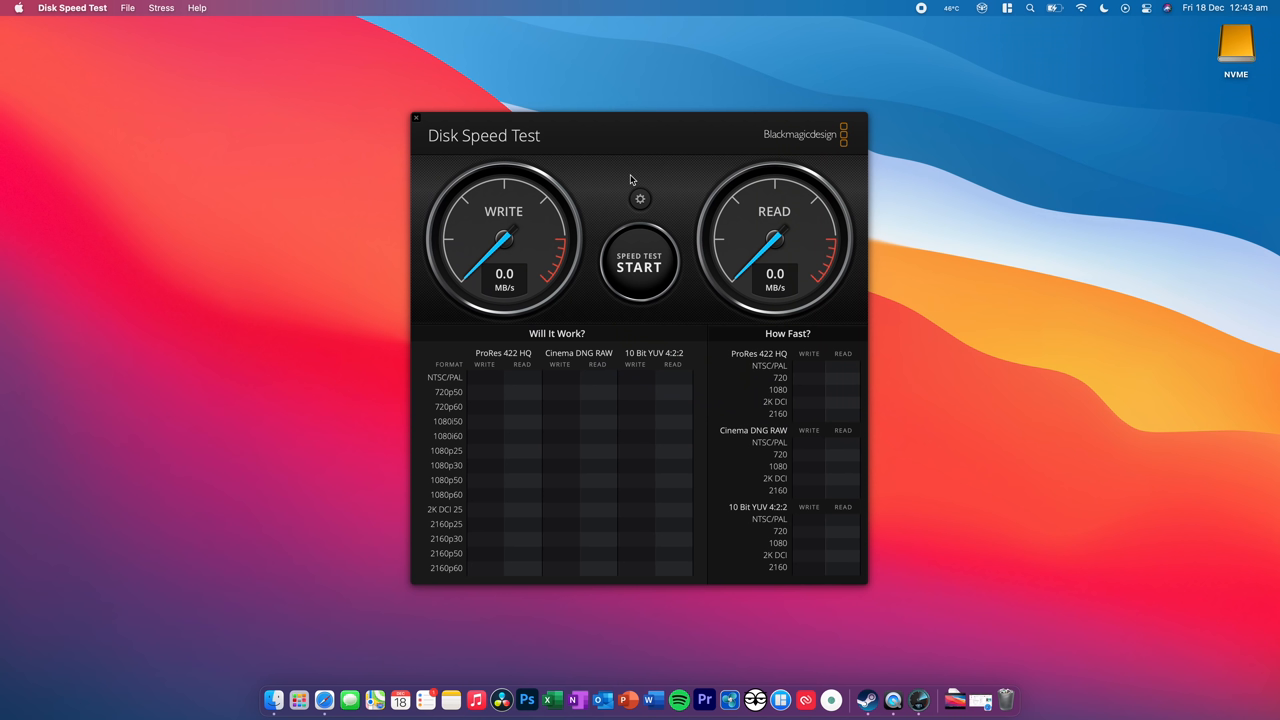
{"action": "mouse_move", "coordinate": [636, 132]}
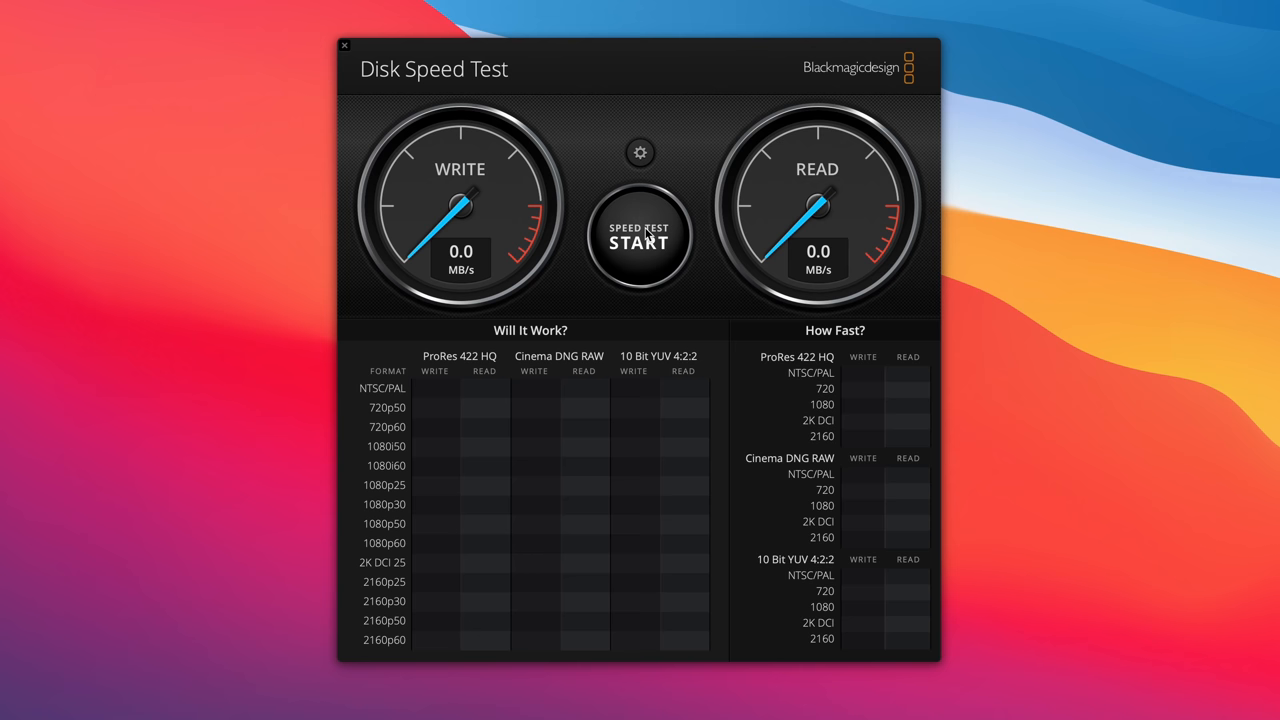
Speed-test the NVME drive (~1625 MB/s write, ~1802 MB/s read) and quit Disk Speed Test.
{"action": "left_click", "coordinate": [640, 238]}
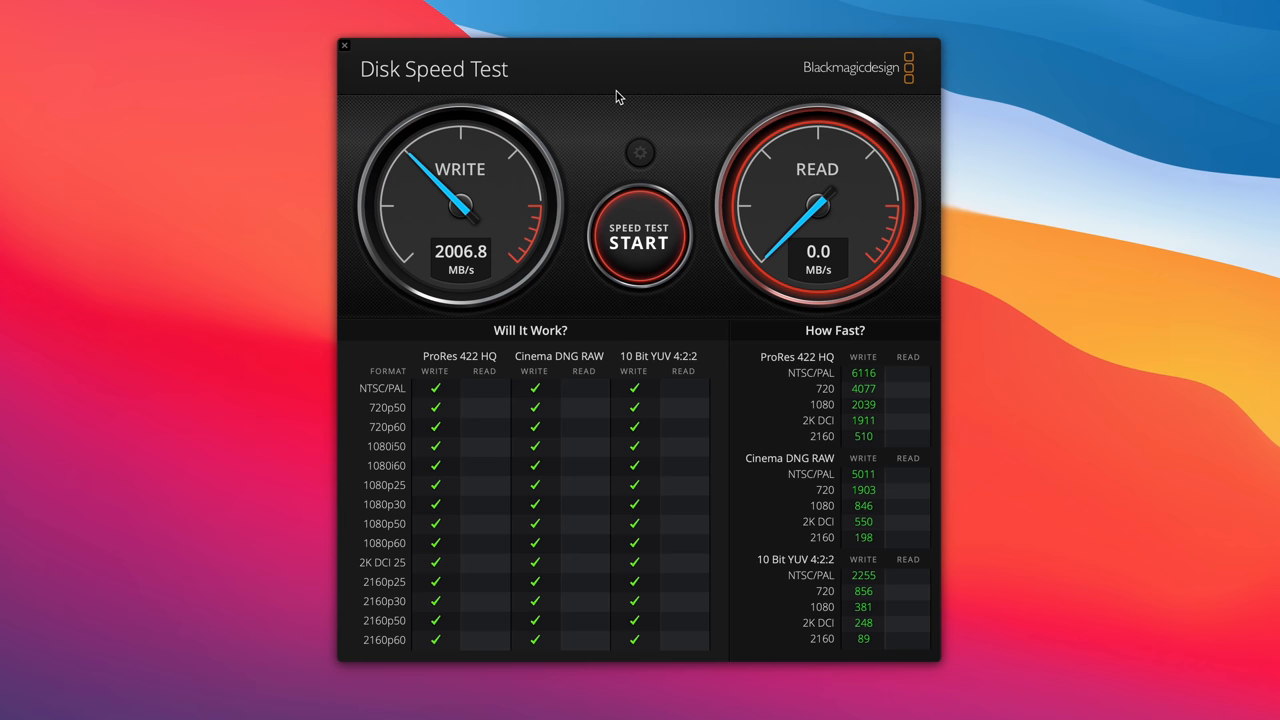
{"action": "left_click", "coordinate": [640, 240]}
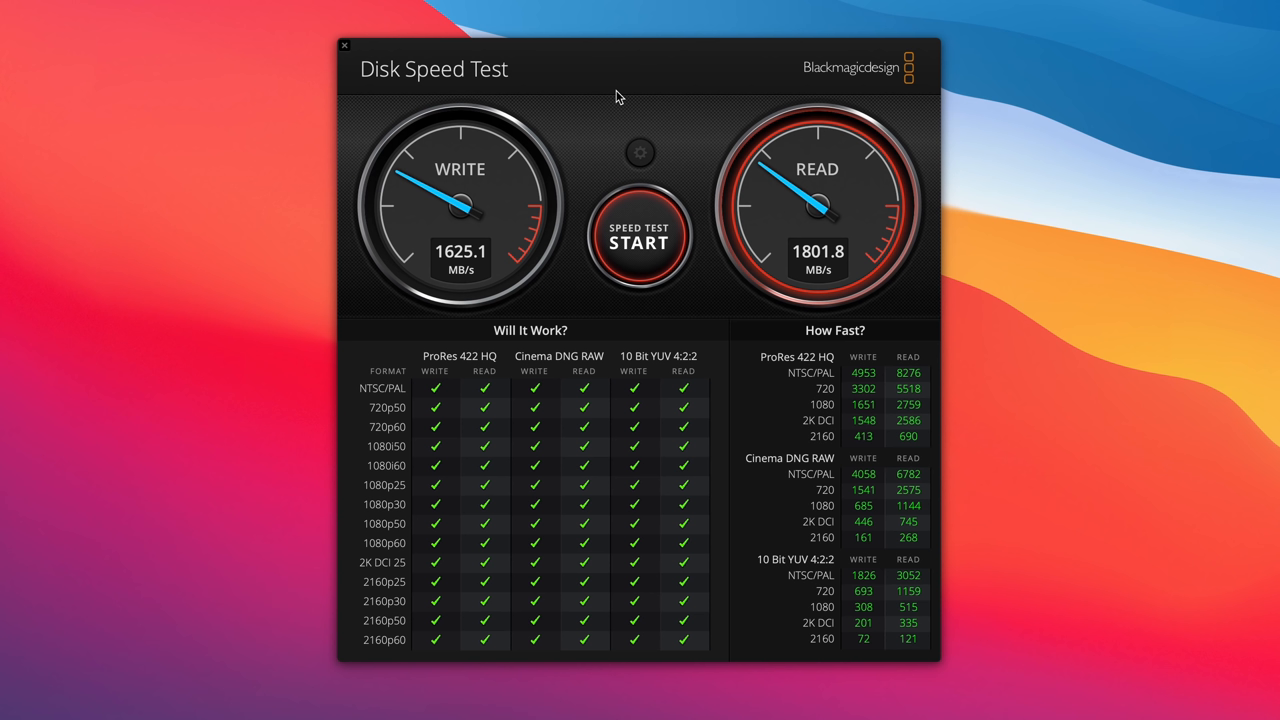
{"action": "left_click", "coordinate": [344, 46]}
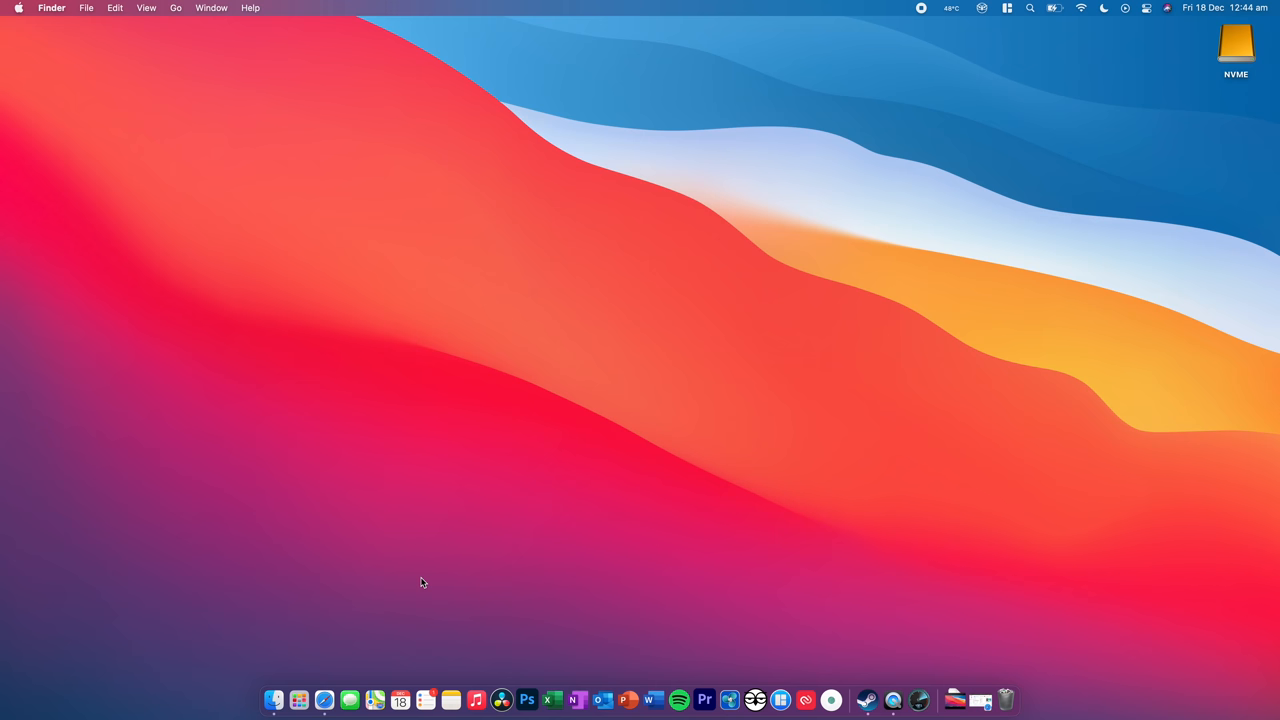
Copy Blender from Applications onto the NVME drive and launch it from there.
{"action": "double_click", "coordinate": [1236, 42]}
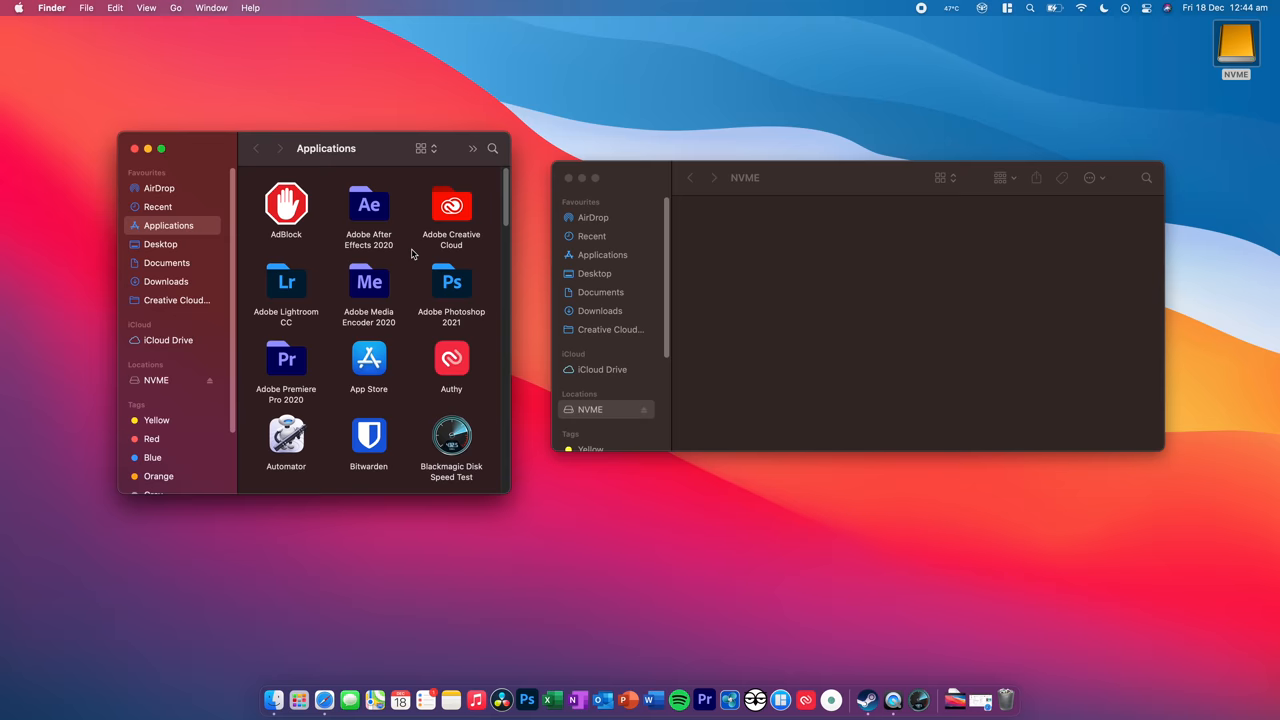
{"action": "scroll", "scroll_direction": "down", "scroll_amount": 3}
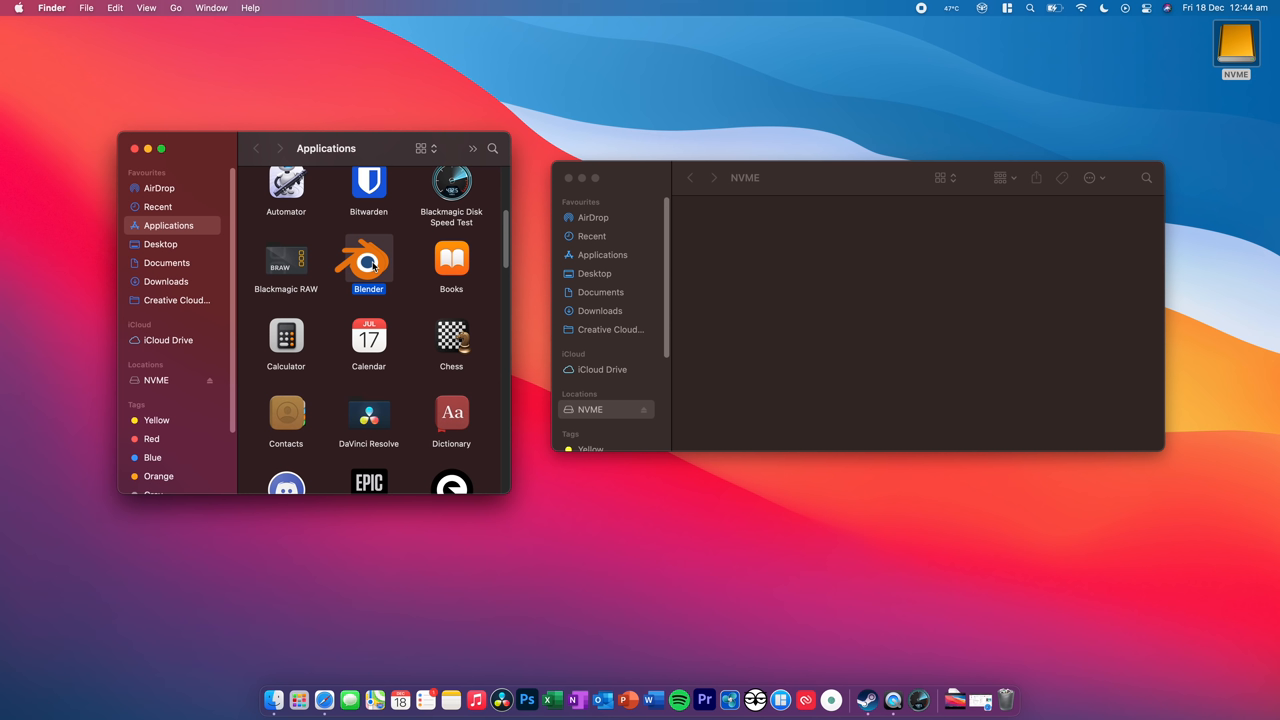
{"action": "left_click_drag", "start_coordinate": [368, 260], "coordinate": [716, 224]}
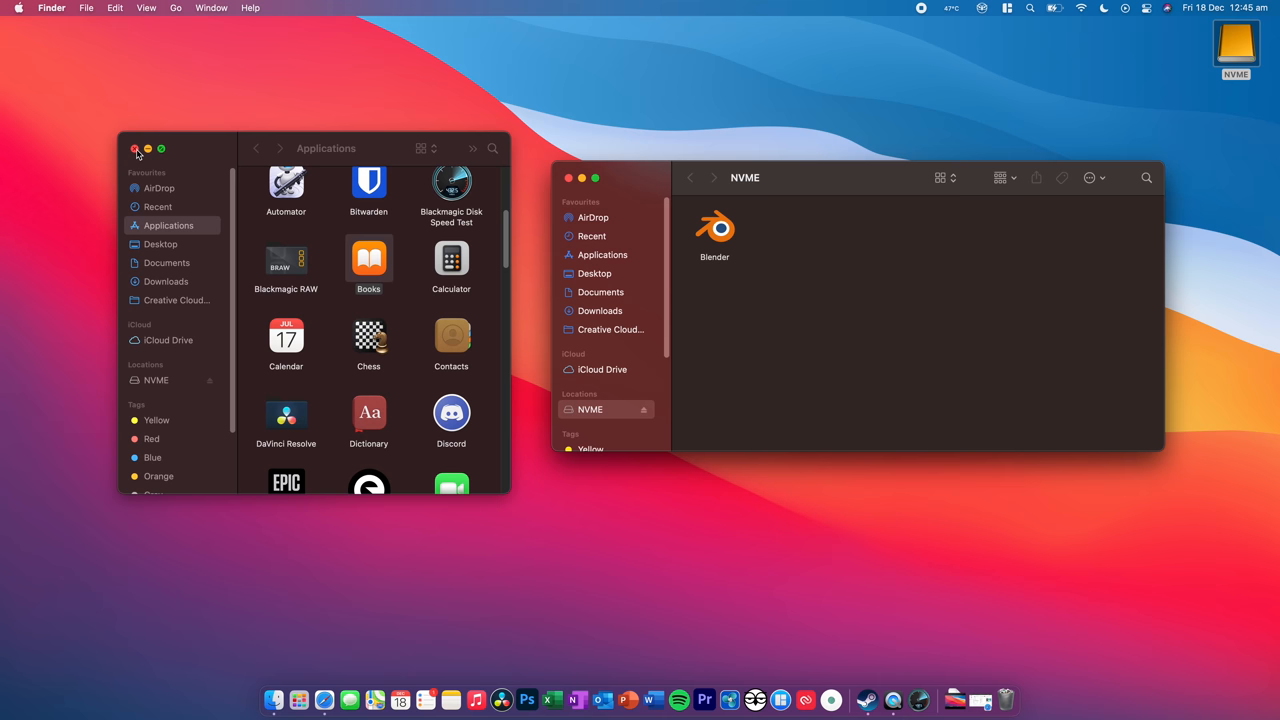
{"action": "double_click", "coordinate": [716, 224]}
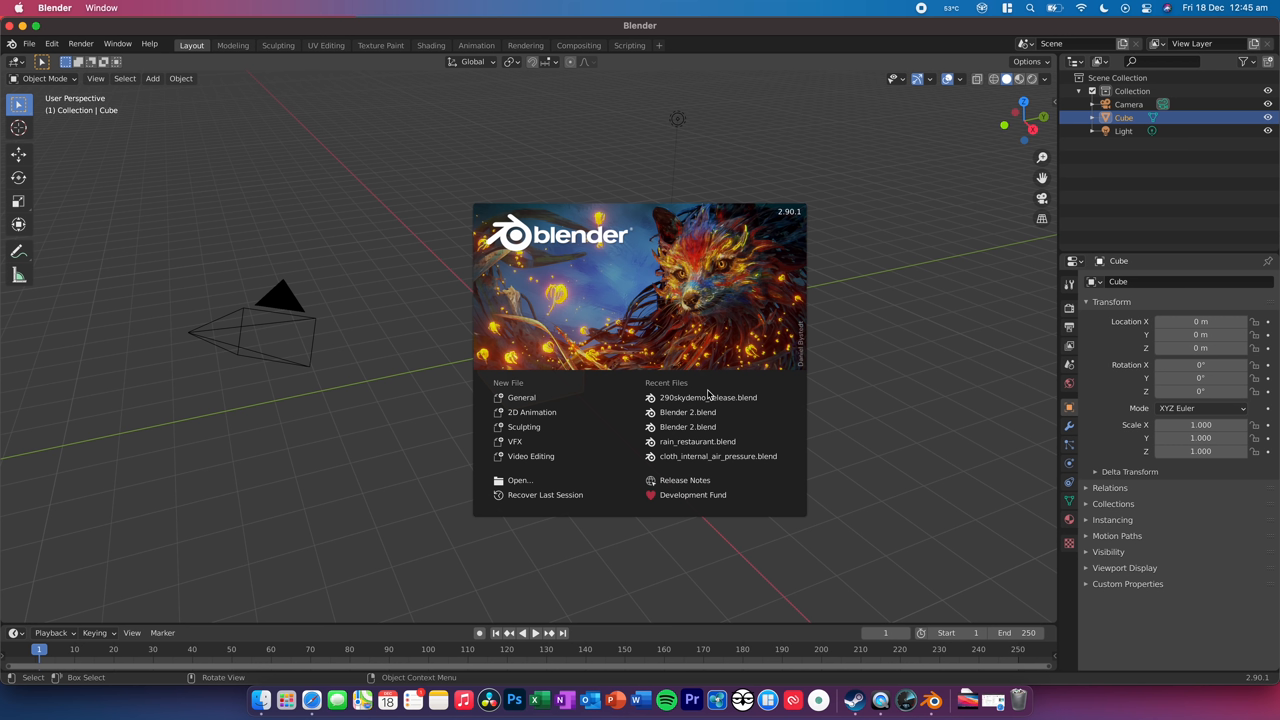
Load the Blender 2.blend demo scene, play its animation, and keep Blender in the Dock.
{"action": "left_click", "coordinate": [688, 412]}
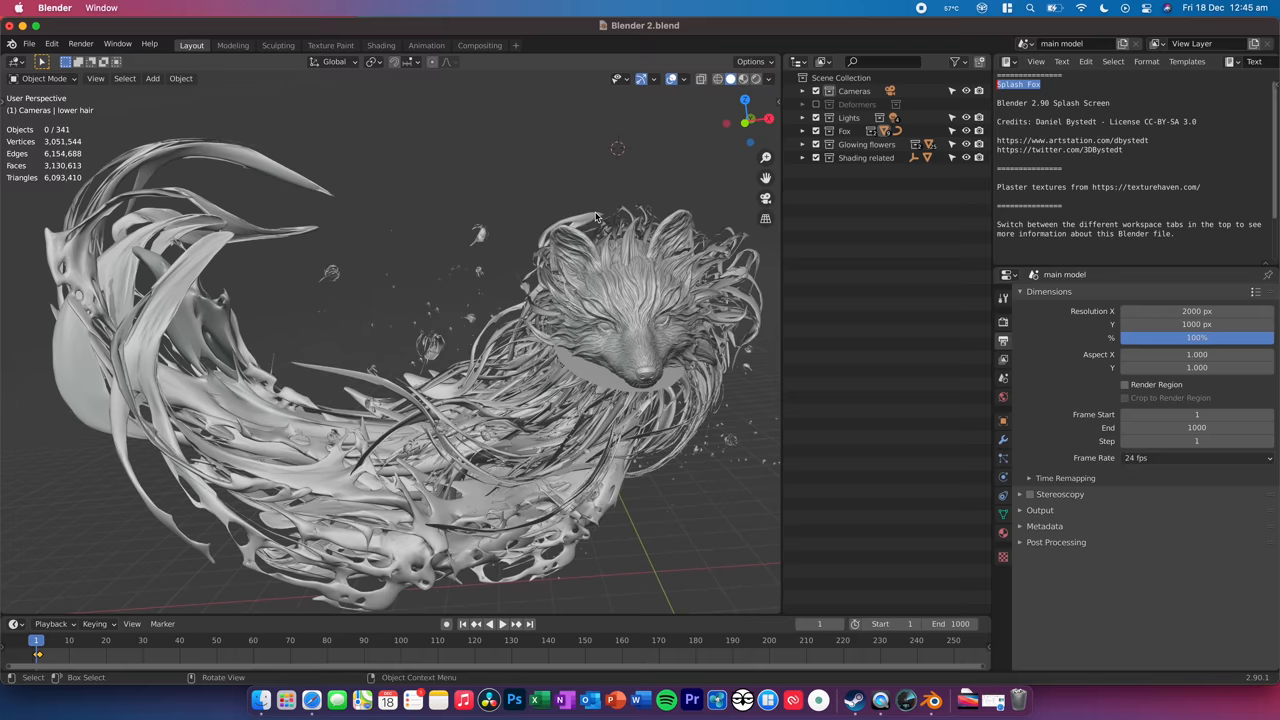
{"action": "left_click", "coordinate": [488, 624]}
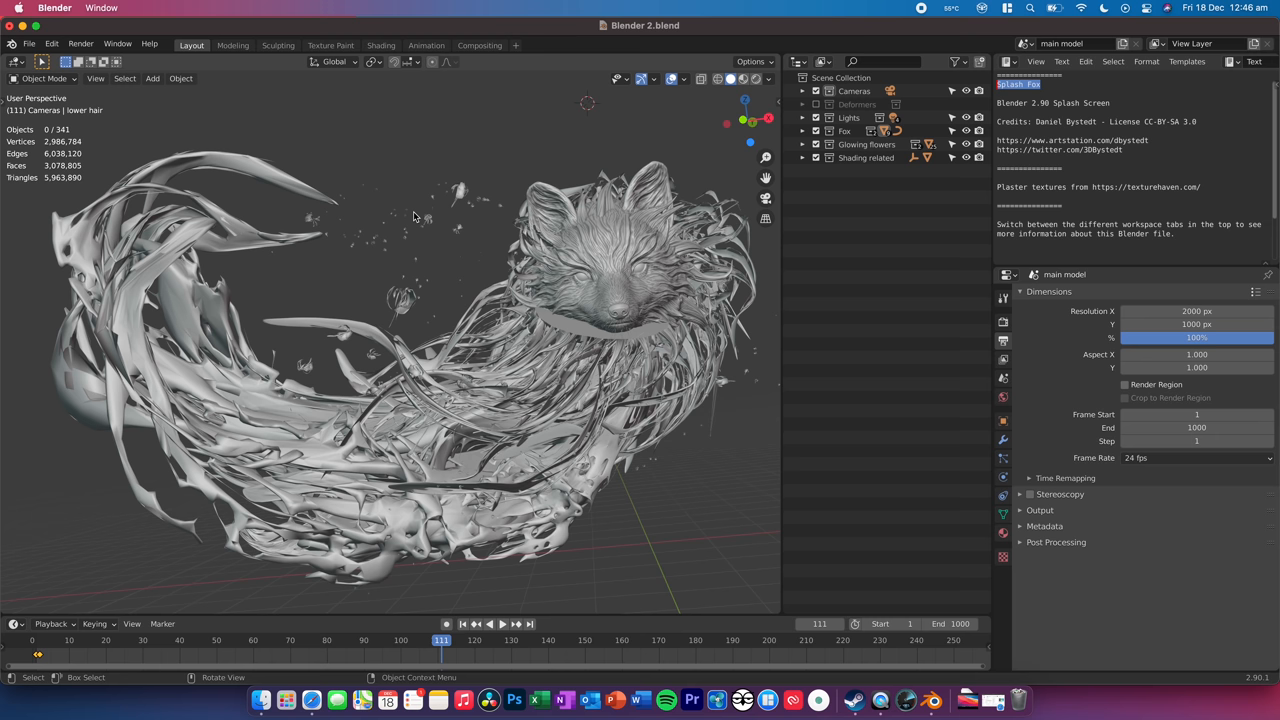
{"action": "right_click", "coordinate": [930, 700]}
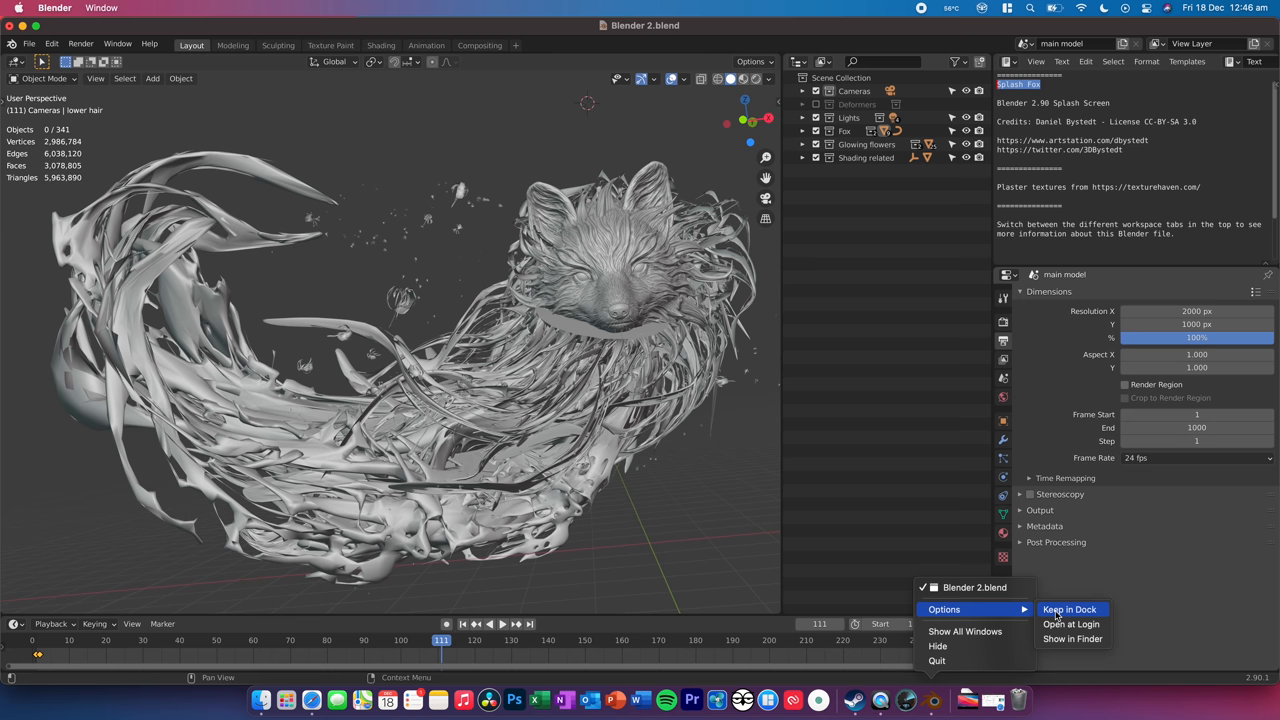
{"action": "left_click", "coordinate": [1072, 638]}
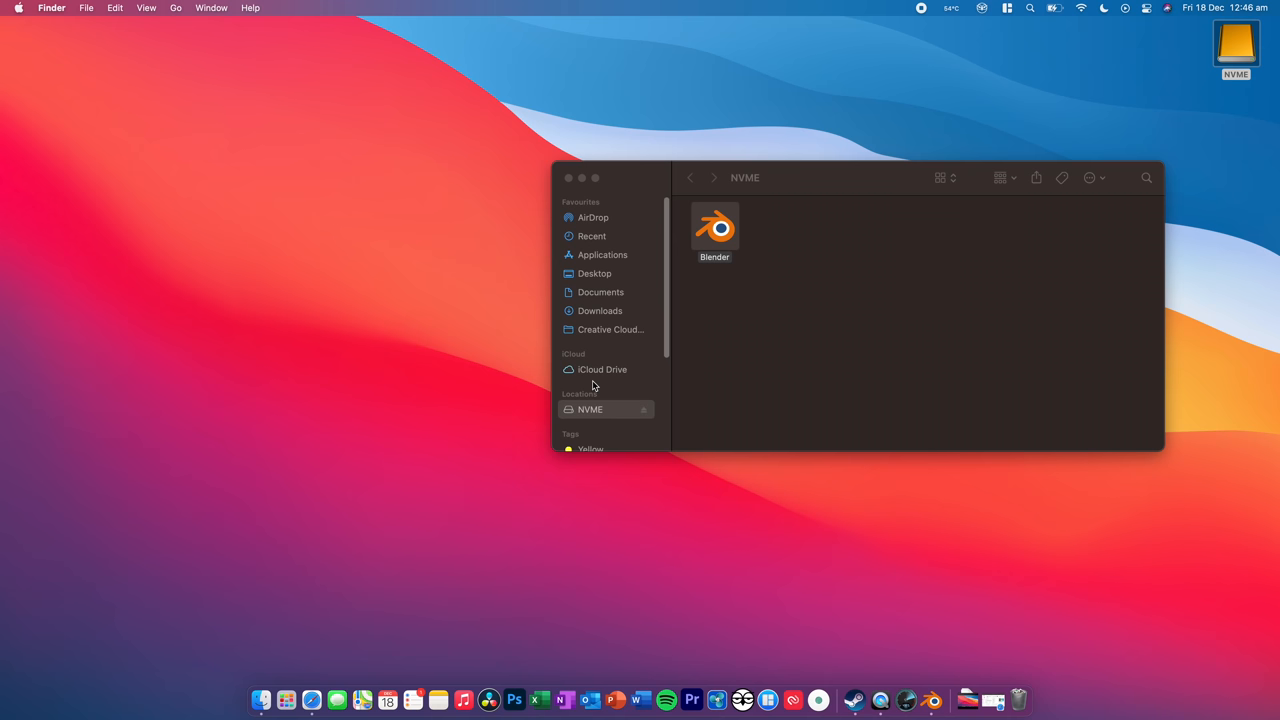
{"action": "mouse_move", "coordinate": [932, 700]}
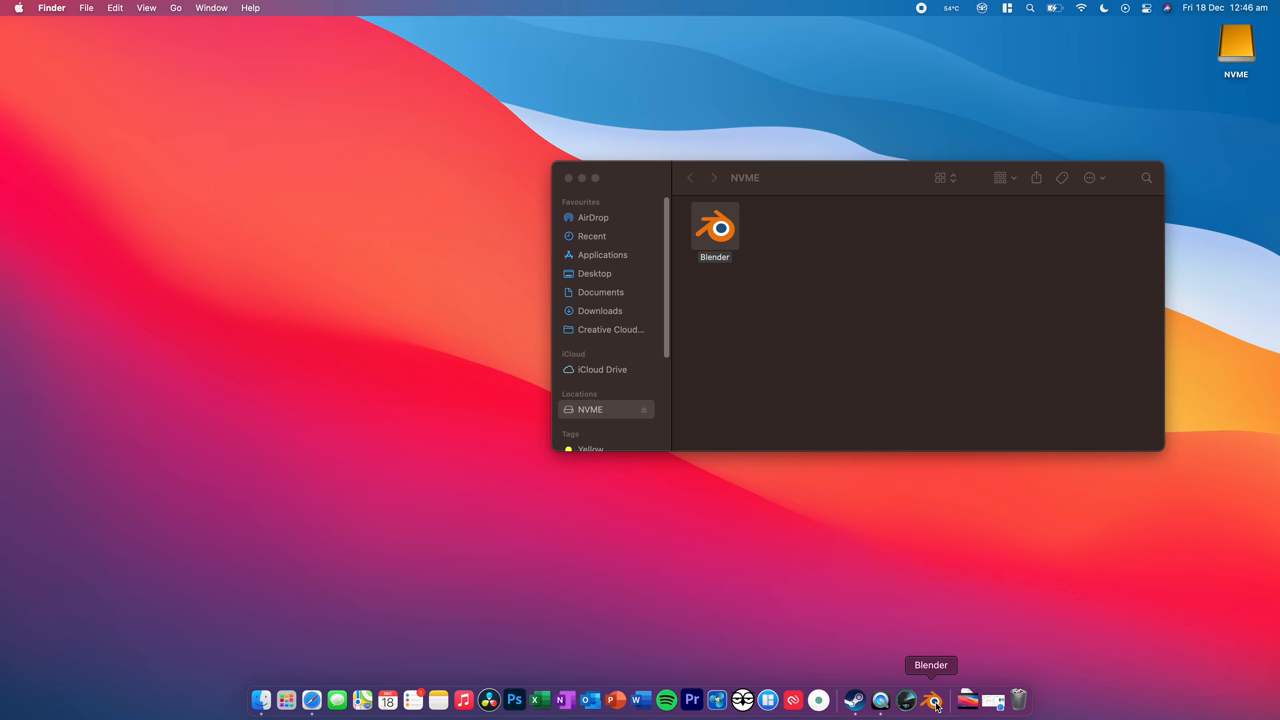
Show the Applications folder in the Finder window and scroll to find Steam.
{"action": "left_click", "coordinate": [932, 700]}
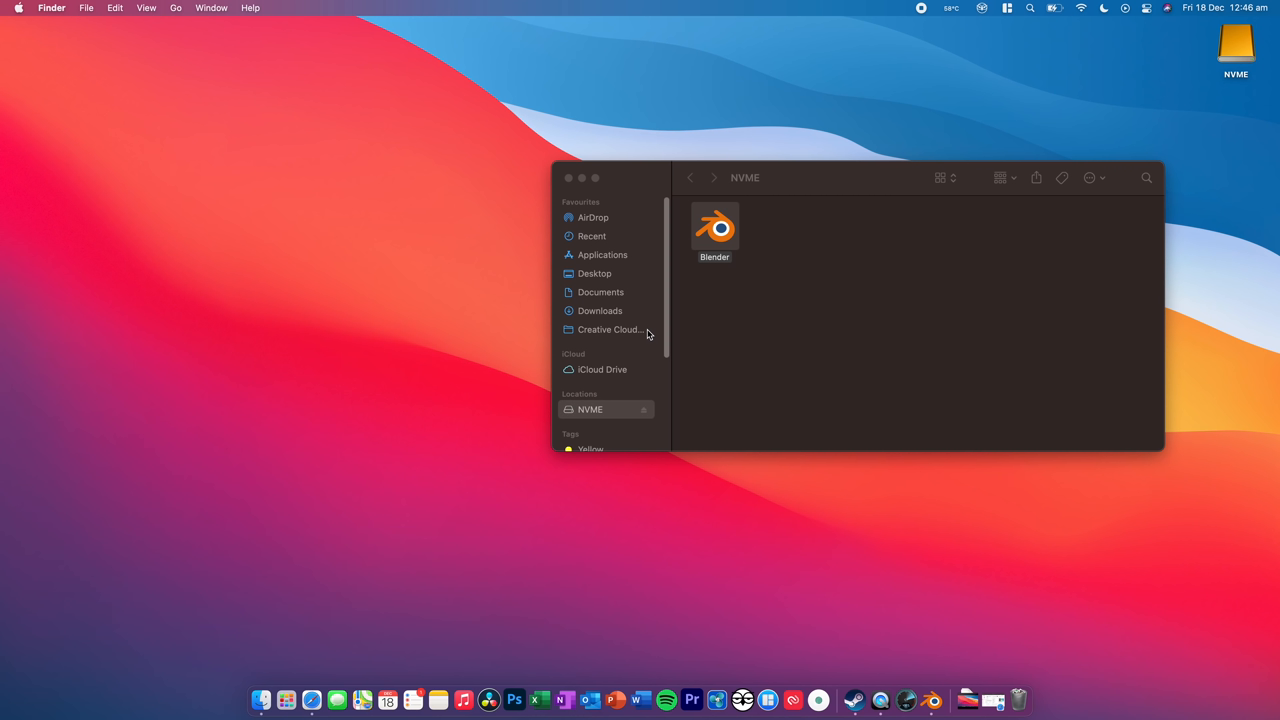
{"action": "mouse_move", "coordinate": [660, 260]}
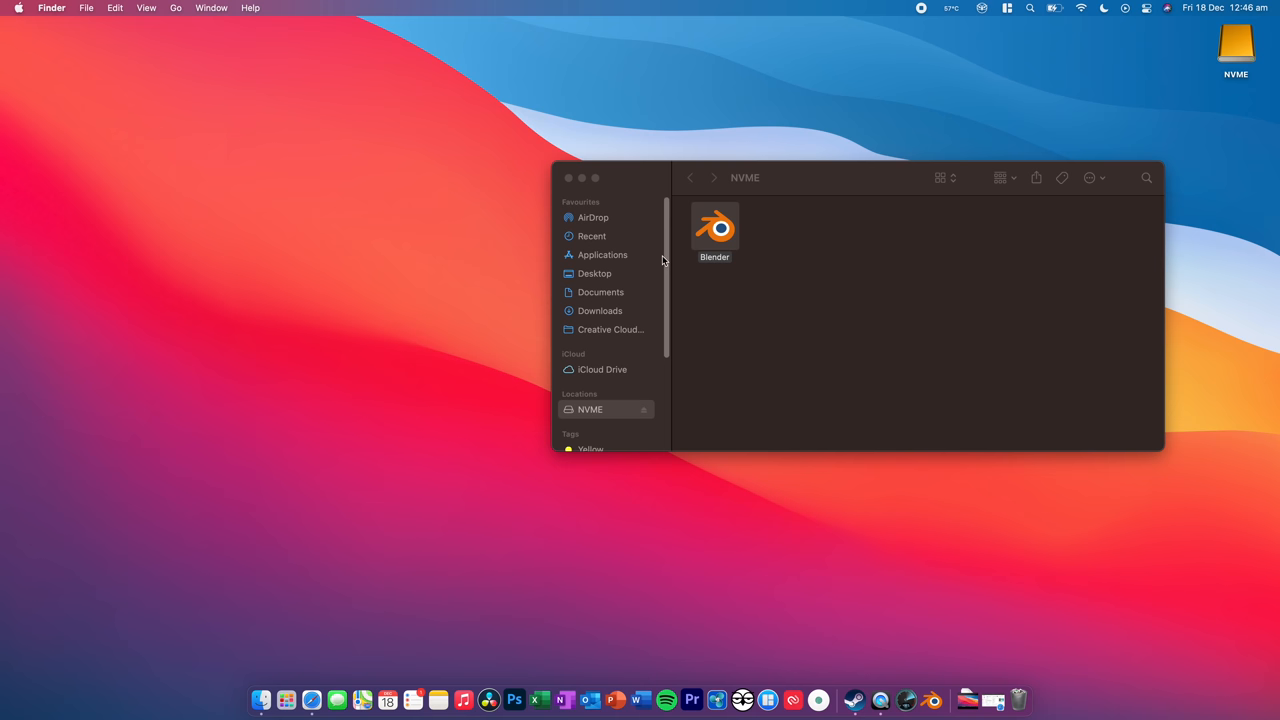
{"action": "left_click", "coordinate": [602, 254]}
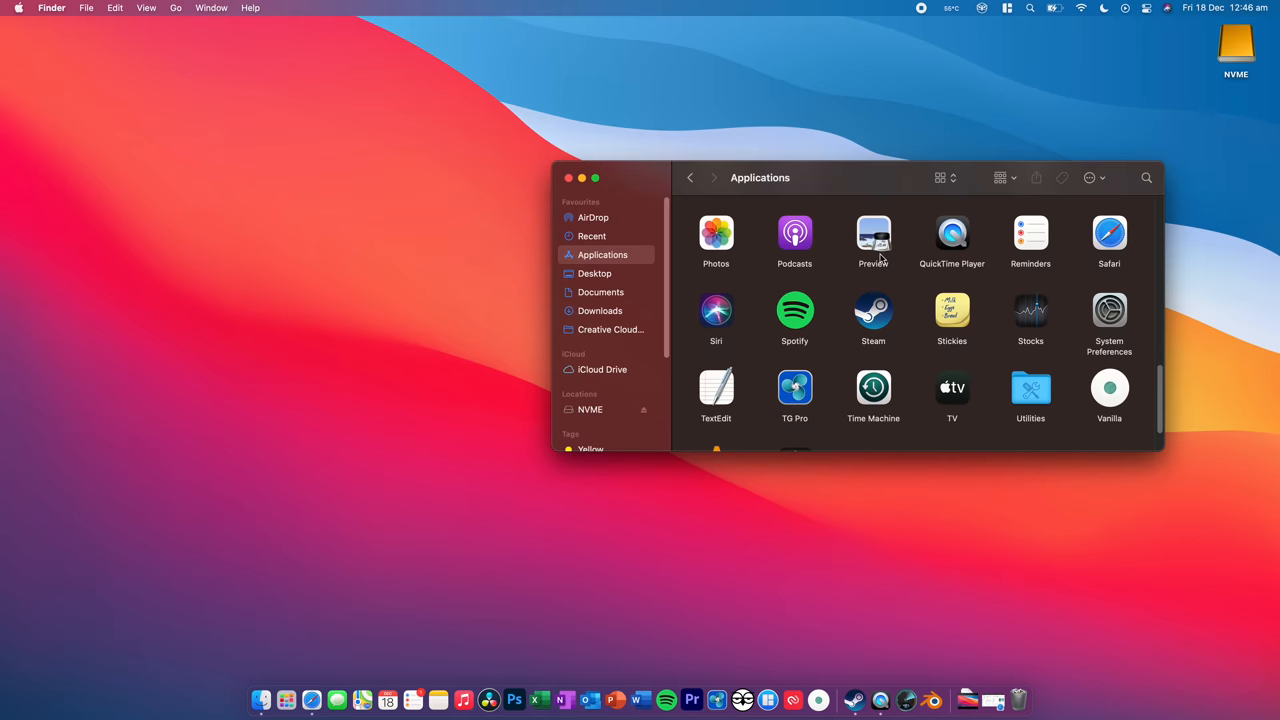
{"action": "scroll", "scroll_direction": "down", "scroll_amount": 3}
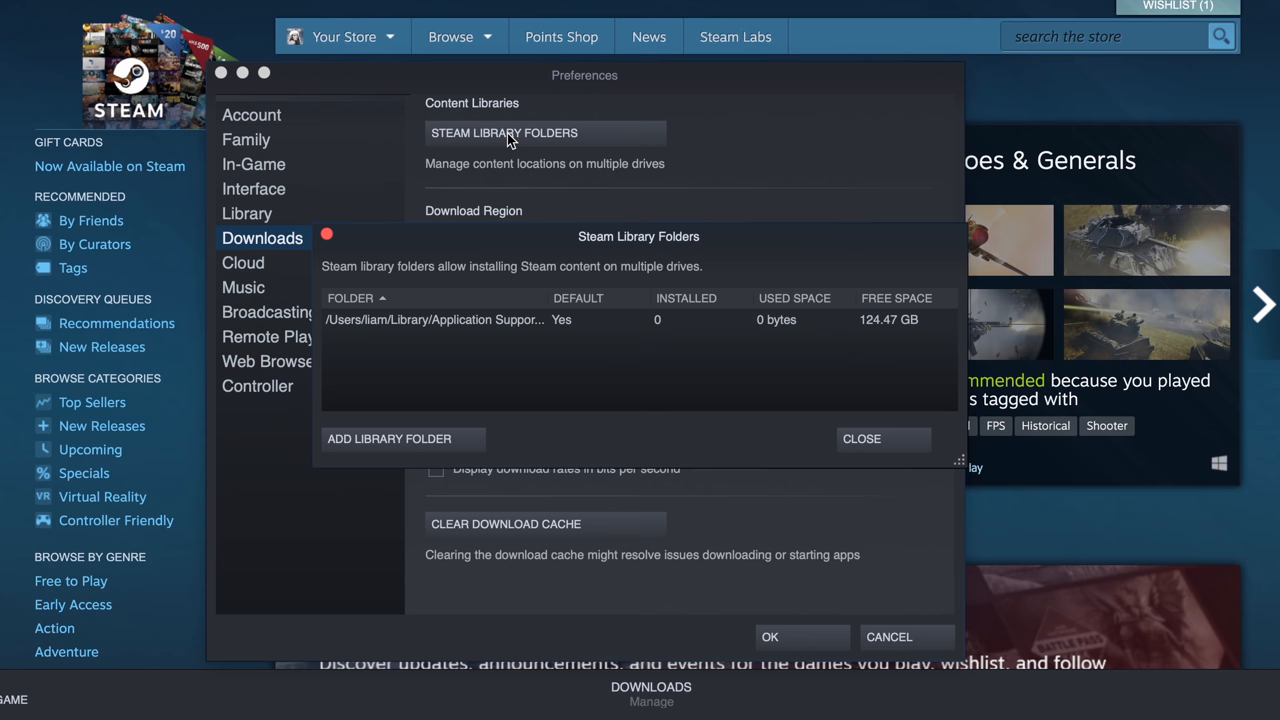
Add a new 'SteamLibrary' folder on NVME as a Steam library location.
{"action": "left_click", "coordinate": [388, 438]}
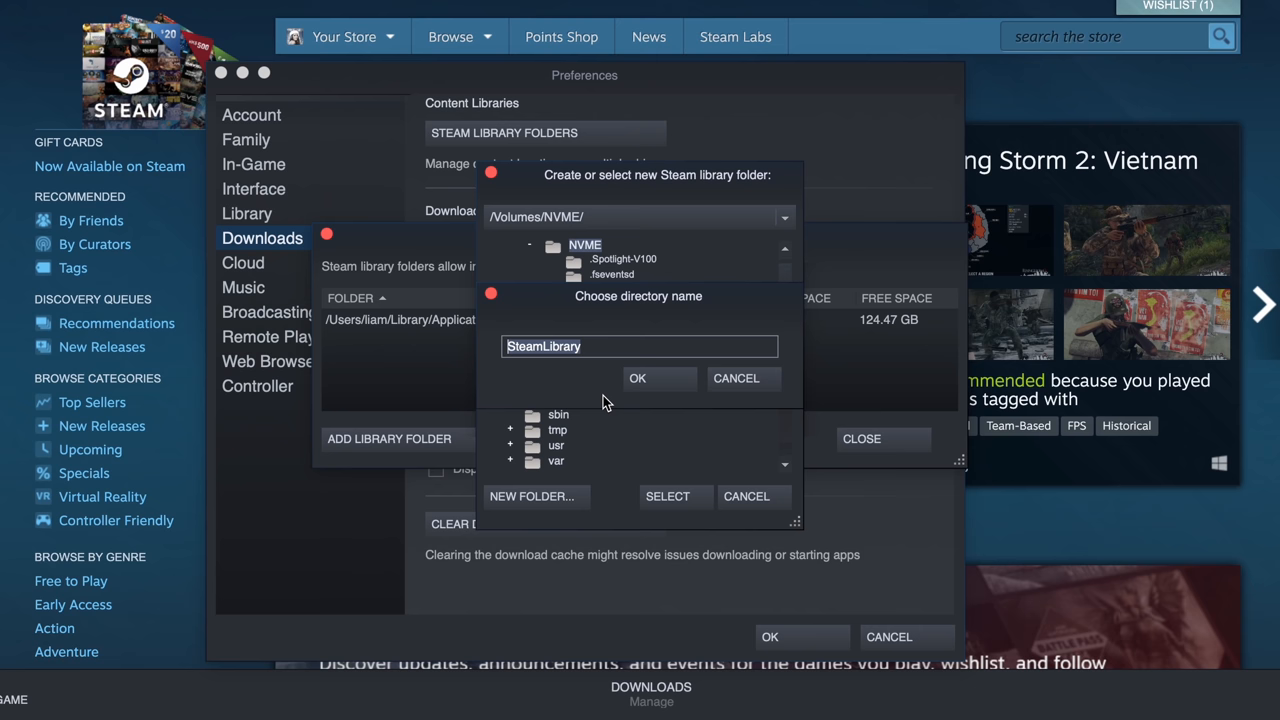
{"action": "left_click", "coordinate": [636, 378]}
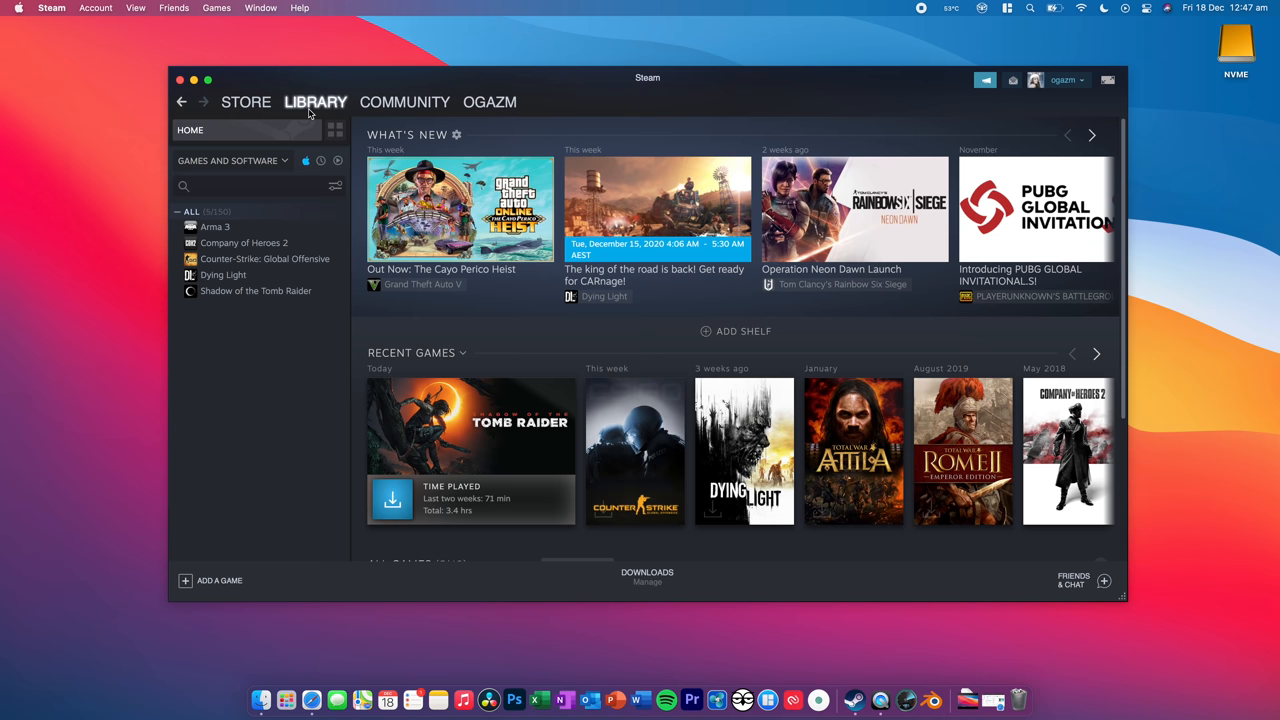
Install Shadow of the Tomb Raider into /Volumes/NVME/SteamLibrary so it starts downloading.
{"action": "left_click", "coordinate": [256, 292]}
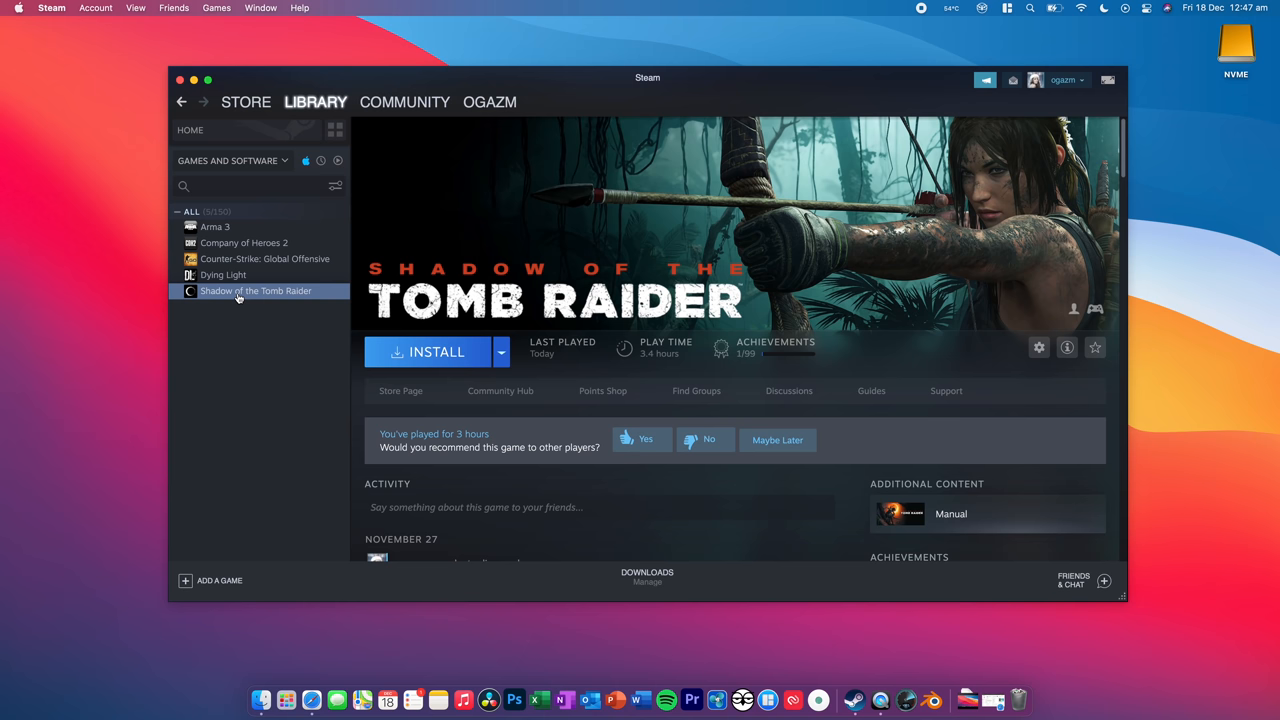
{"action": "left_click", "coordinate": [428, 352]}
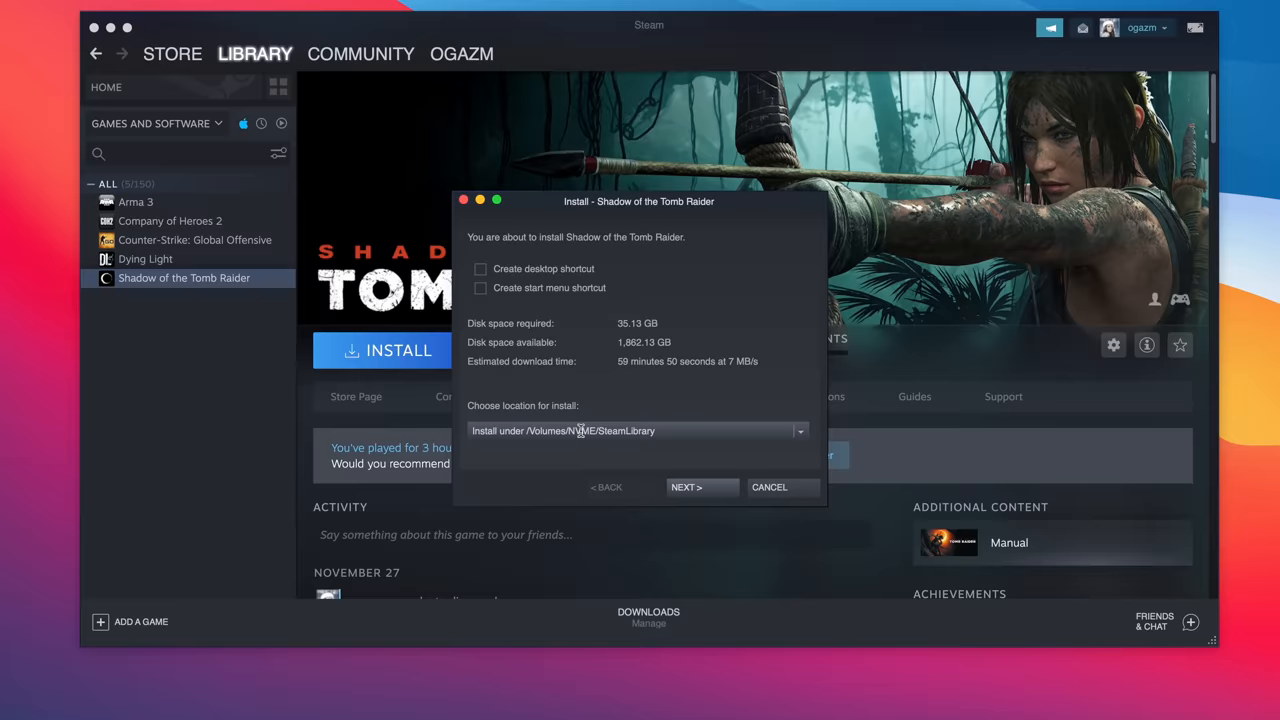
{"action": "left_click", "coordinate": [800, 430]}
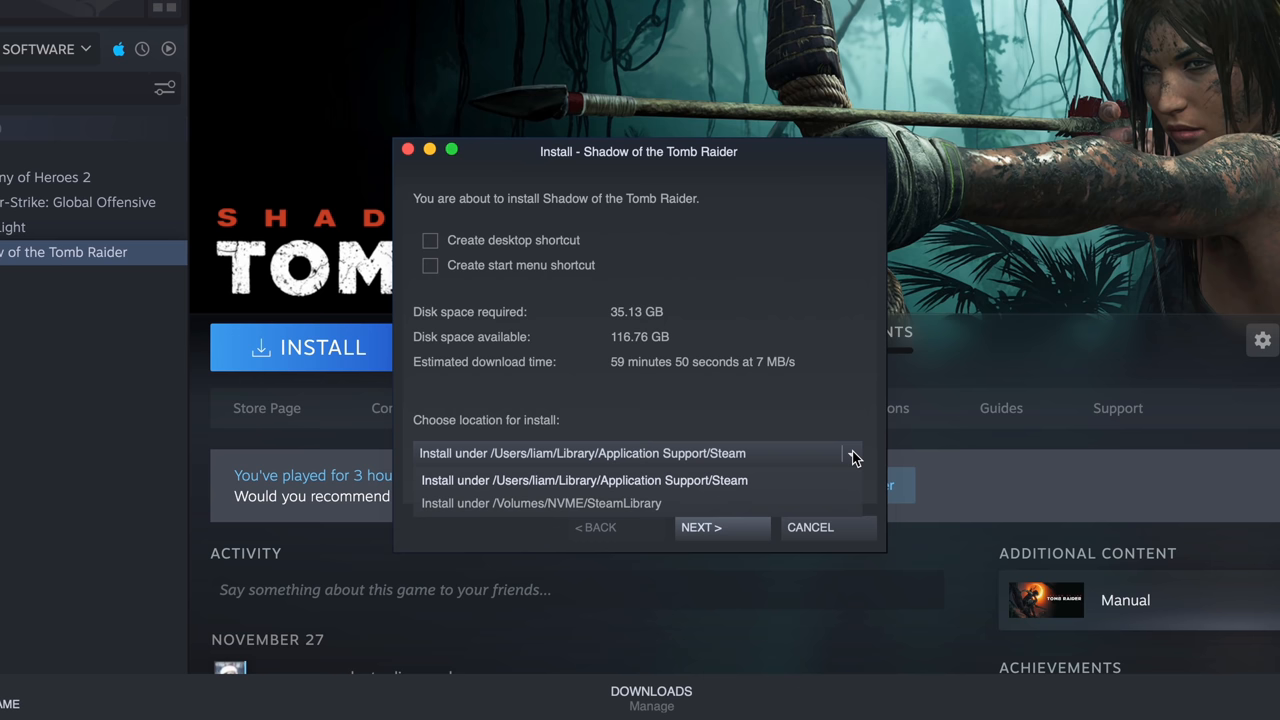
{"action": "left_click", "coordinate": [720, 528]}
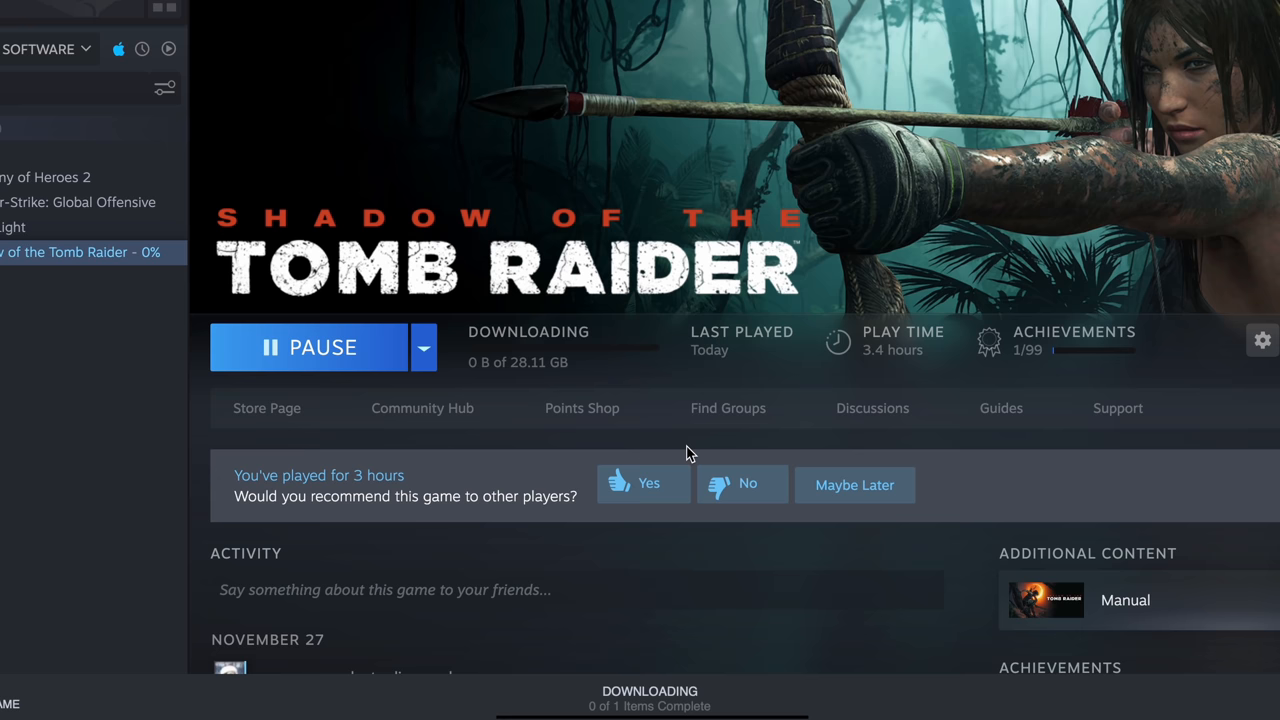